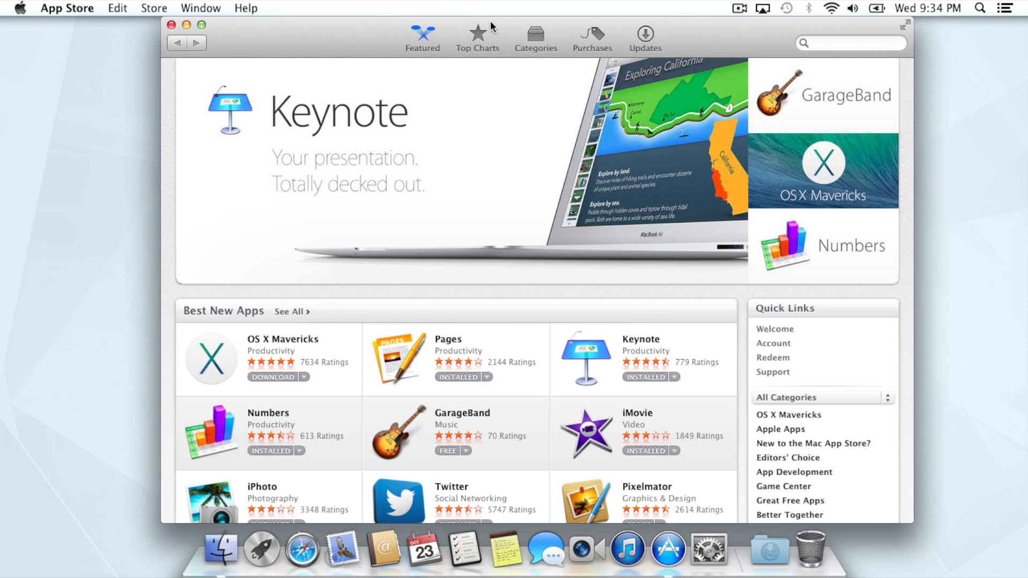
Step: Activate the App Store toolbar search field from the Featured page
{"action": "left_click", "coordinate": [850, 43]}
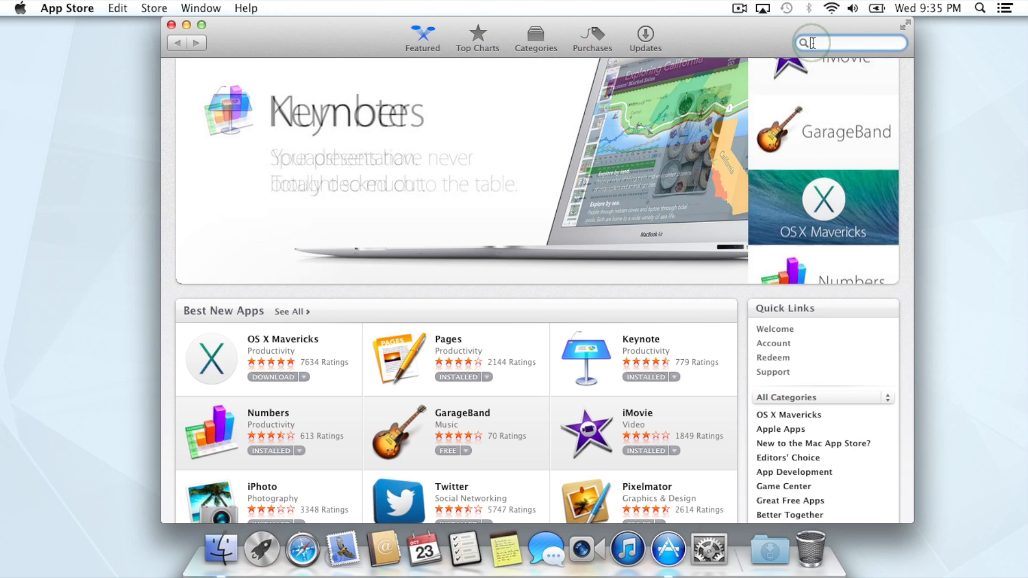
Step: Search the store for 'maveric', landing on the OS X Mavericks product page
{"action": "left_click", "coordinate": [849, 41]}
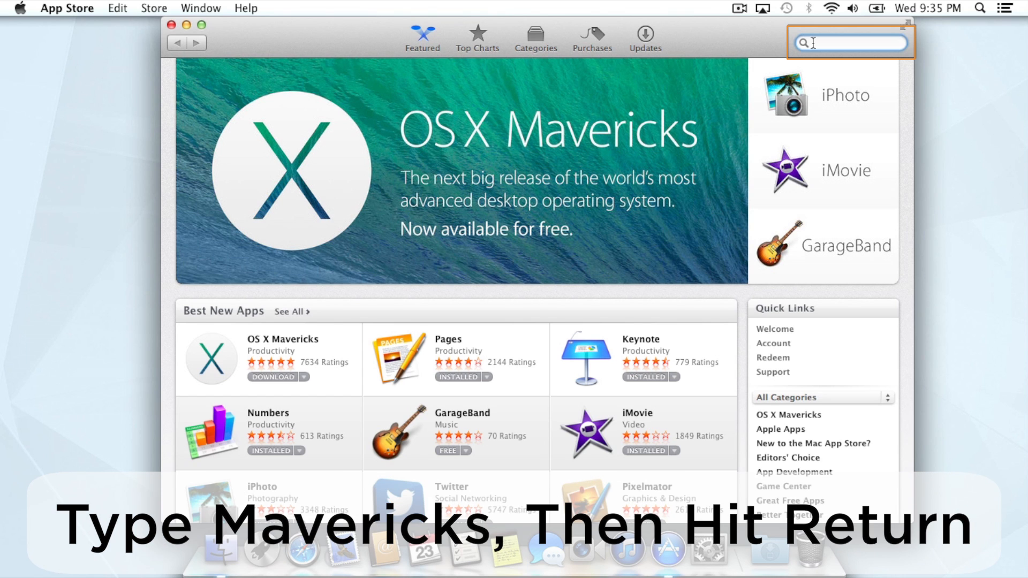
{"action": "type", "text": "maveric"}
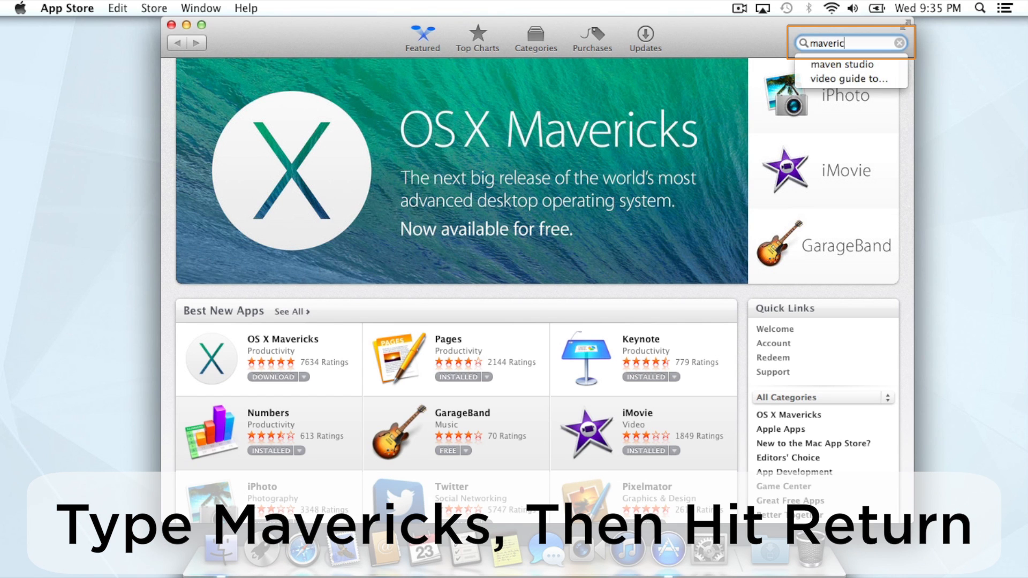
{"action": "key", "text": "Return"}
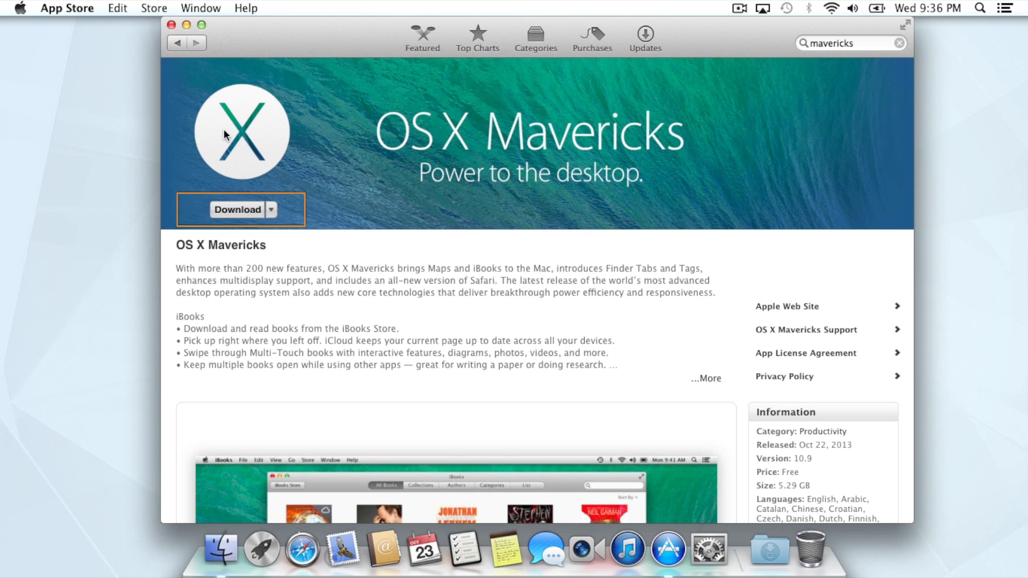
Step: Start the free OS X Mavericks download, bringing up the Apple ID sign-in prompt
{"action": "left_click", "coordinate": [236, 209]}
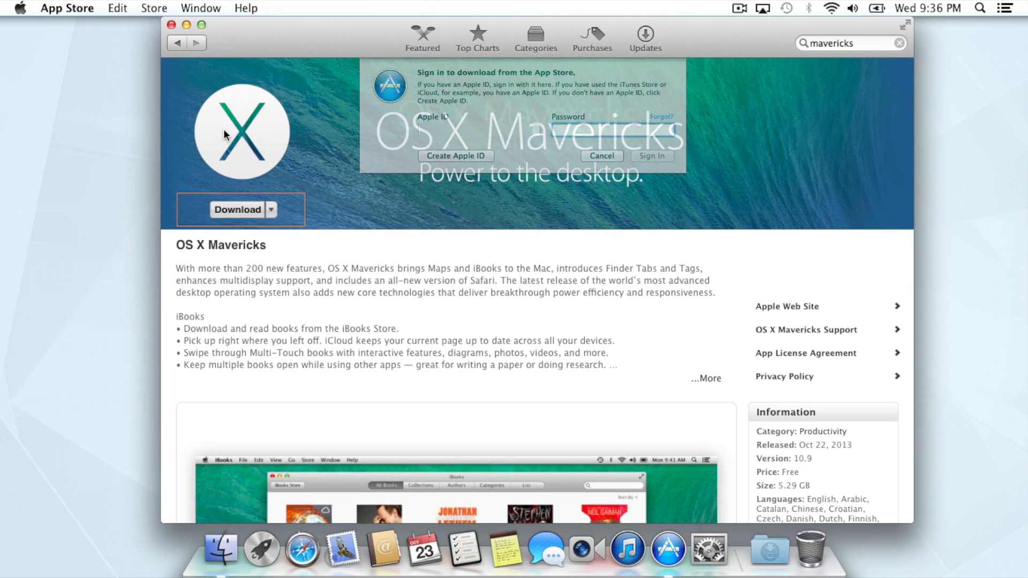